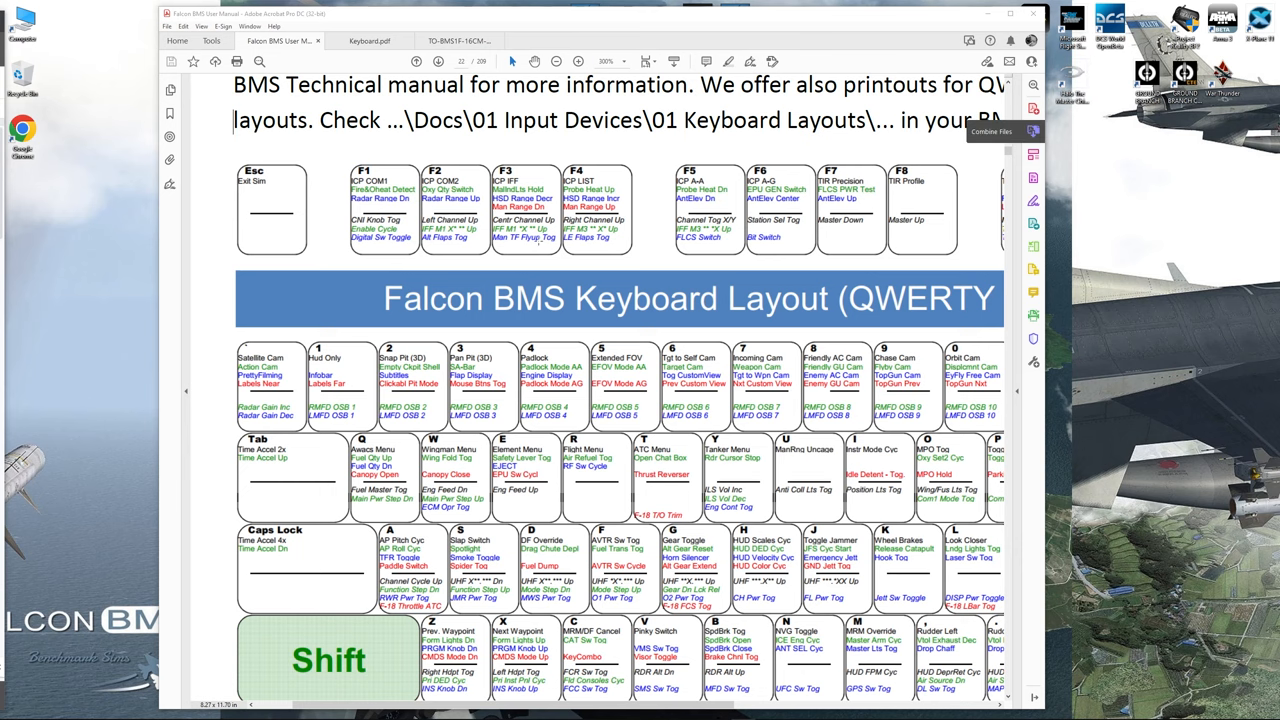
Show the Keyboard.pdf diagram with ICP and DED key labels instead of the manual.
{"action": "left_click", "coordinate": [369, 40]}
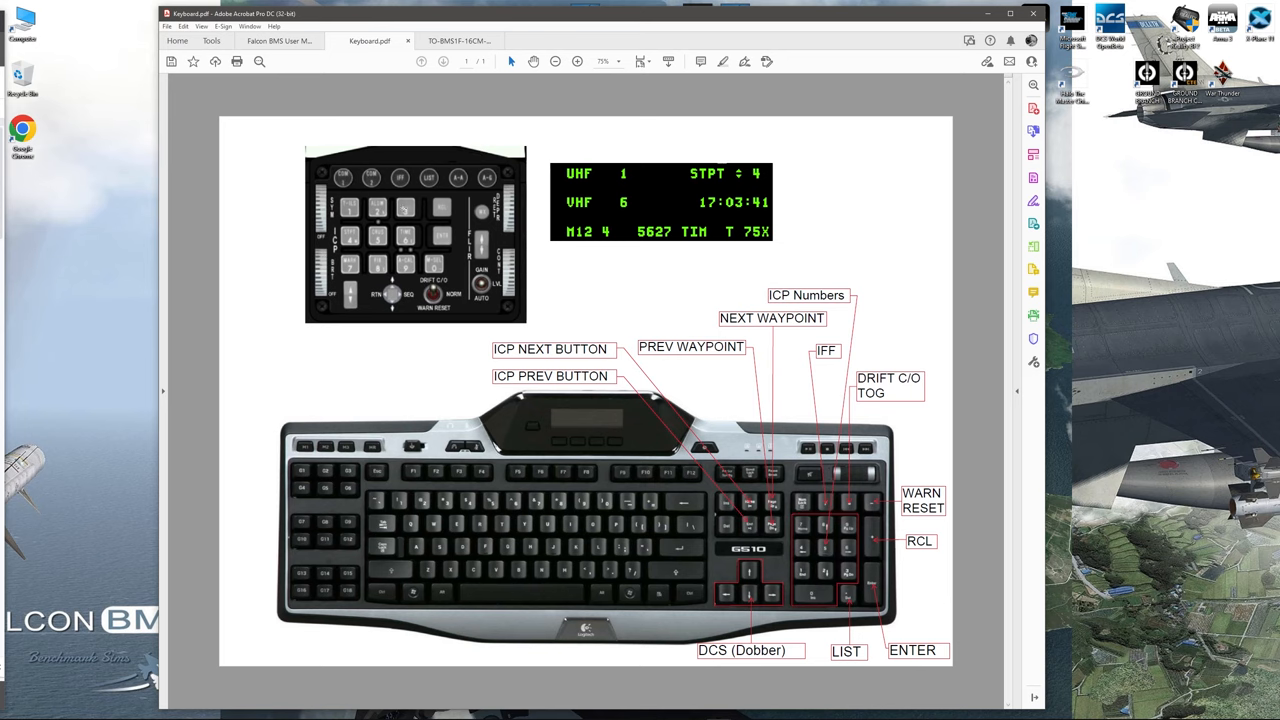
{"action": "left_click", "coordinate": [280, 40]}
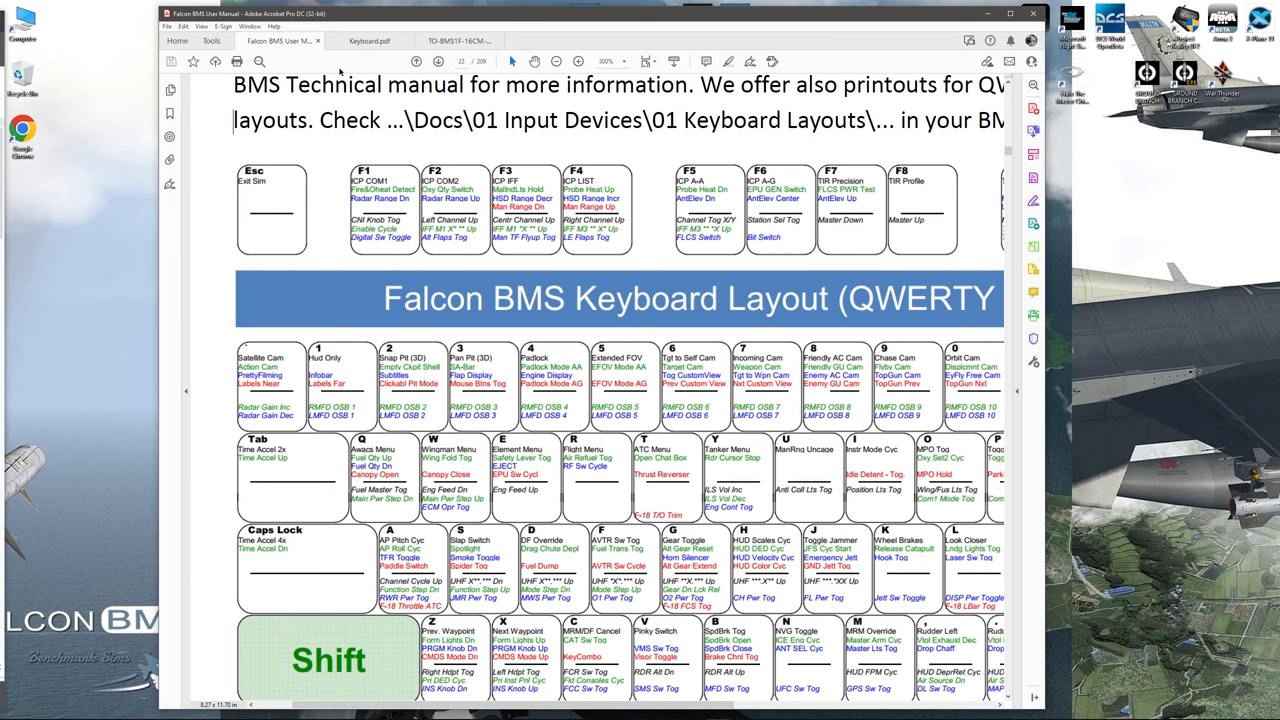
{"action": "left_click", "coordinate": [369, 40]}
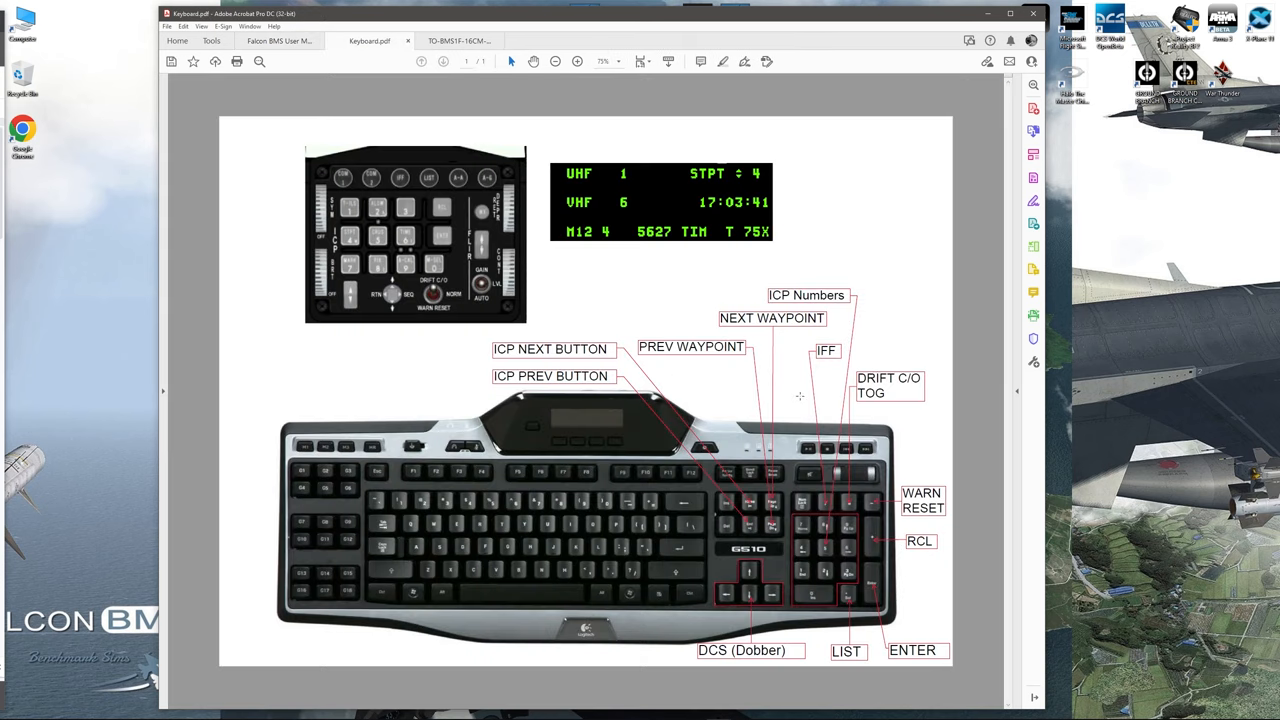
{"action": "mouse_move", "coordinate": [810, 428]}
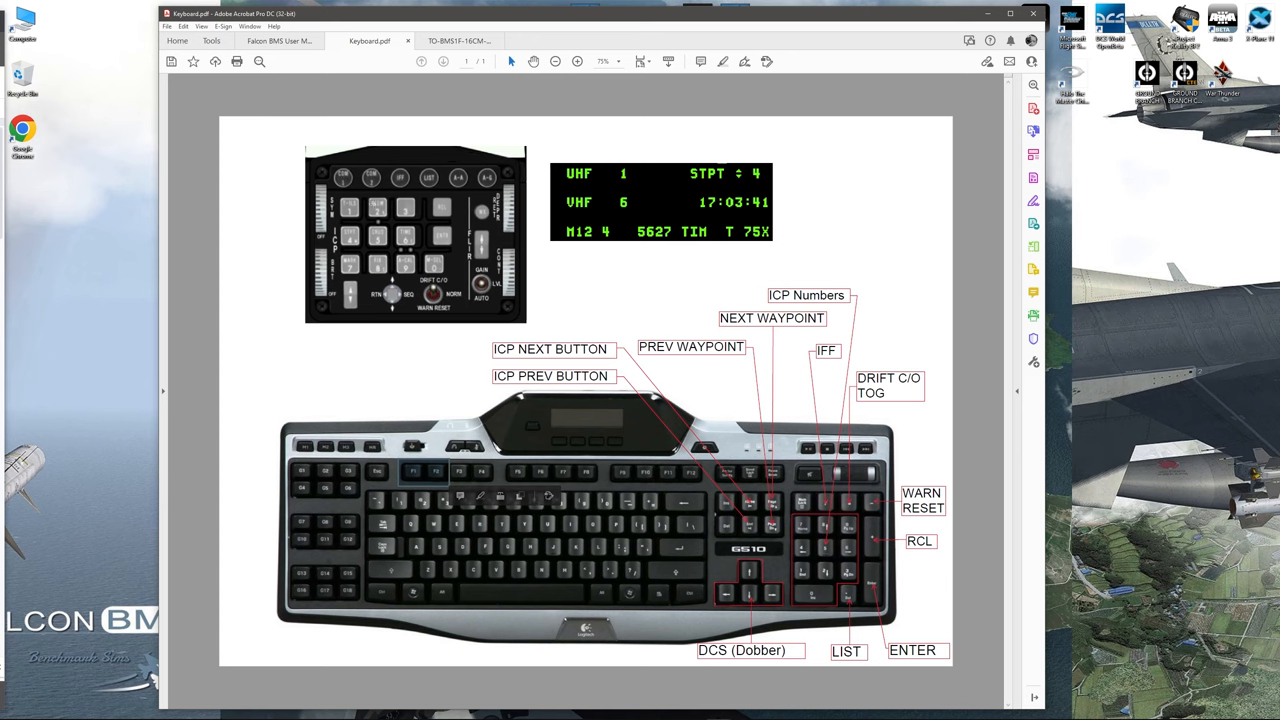
{"action": "mouse_move", "coordinate": [382, 310]}
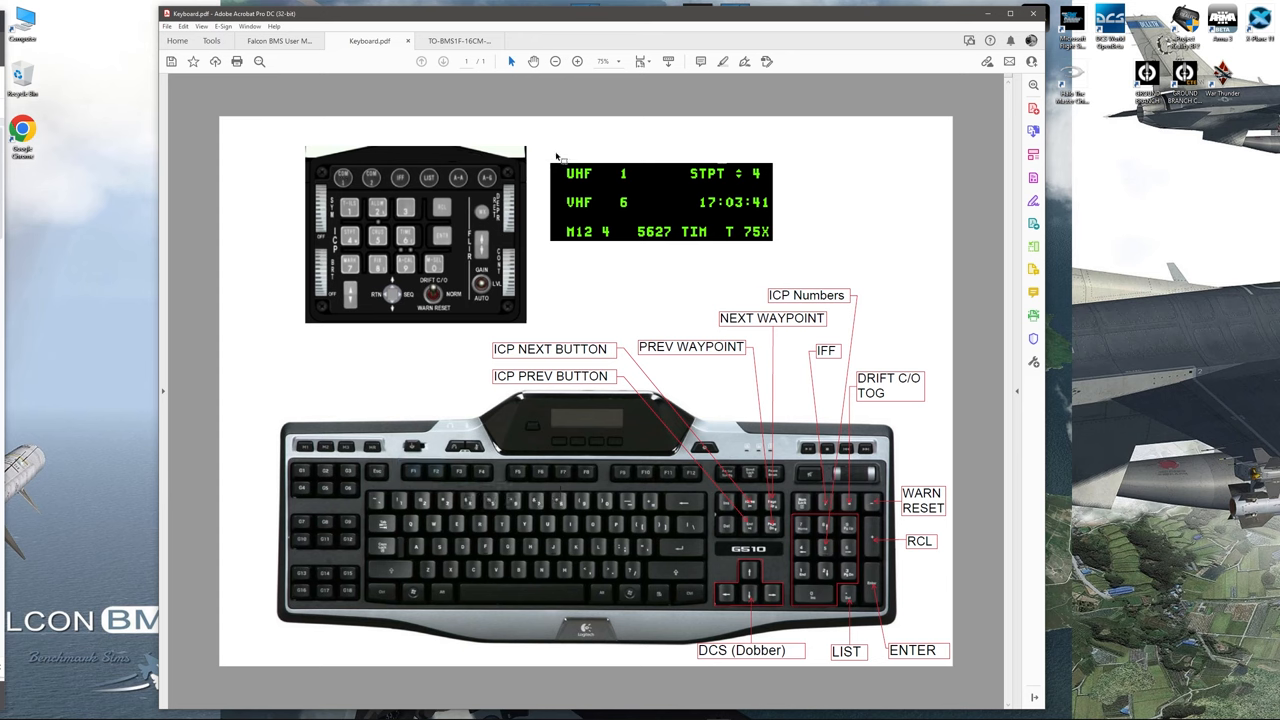
{"action": "mouse_move", "coordinate": [518, 308]}
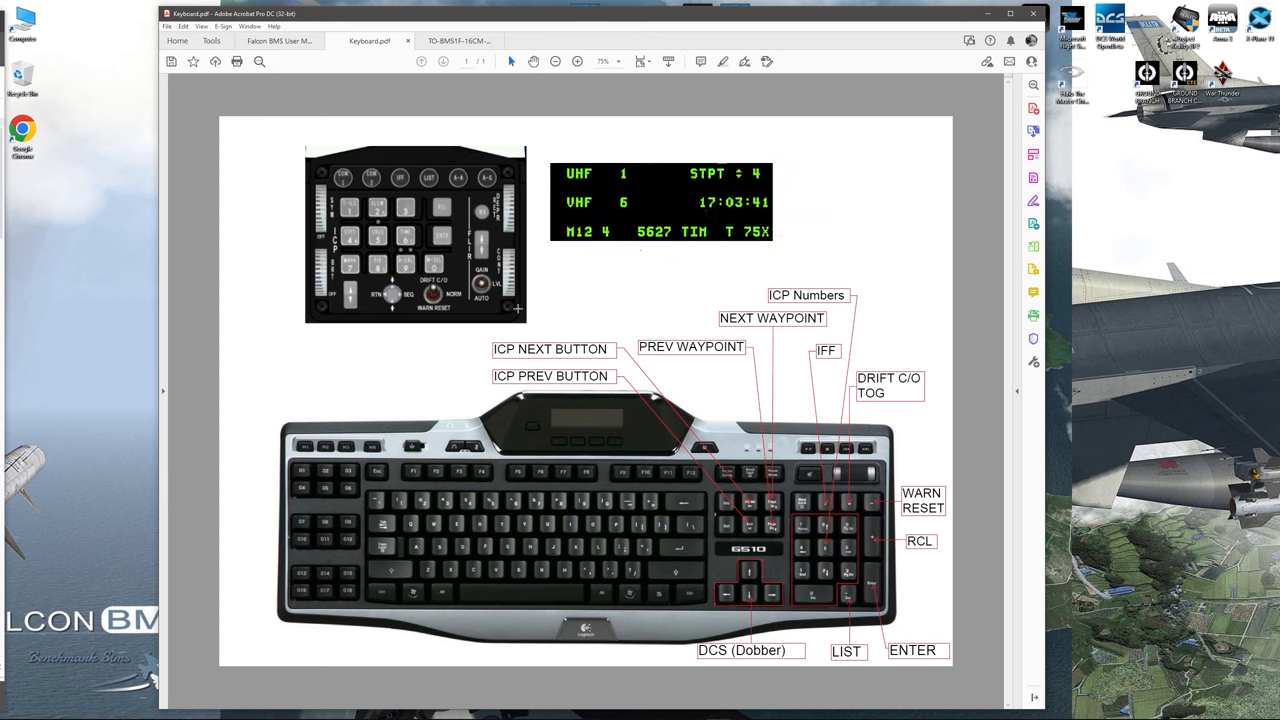
{"action": "mouse_move", "coordinate": [412, 412]}
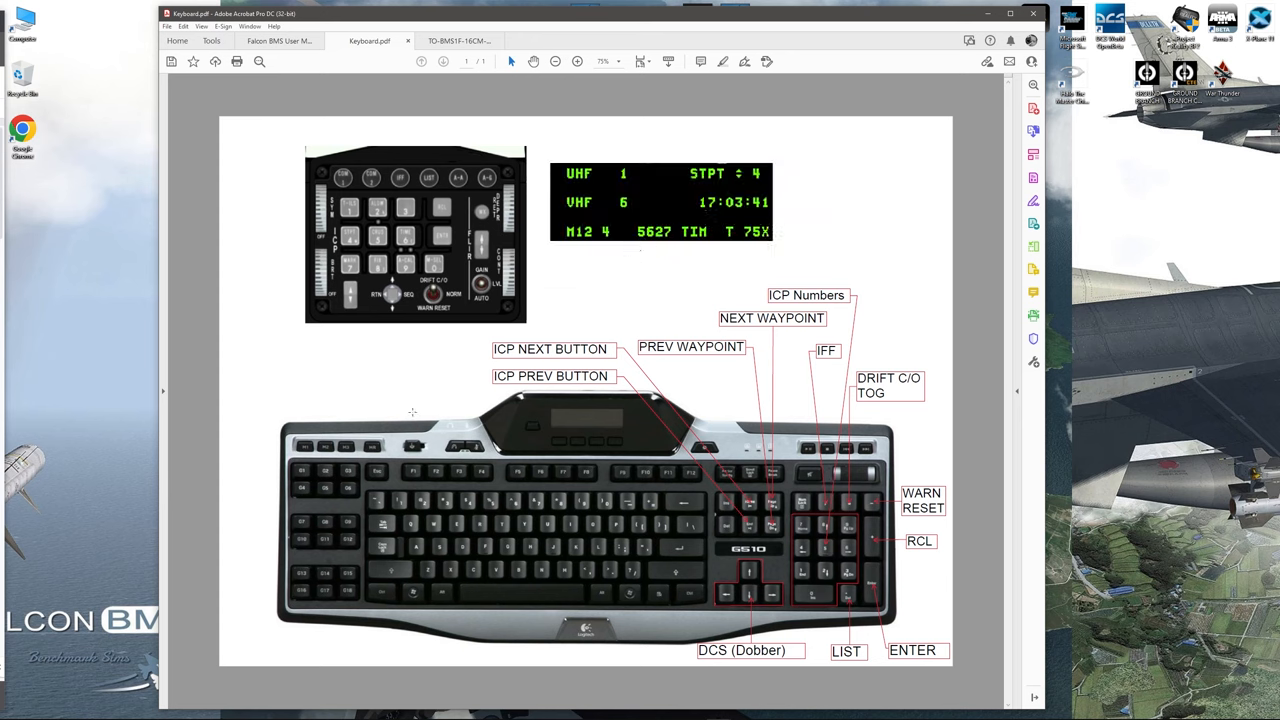
{"action": "mouse_move", "coordinate": [640, 189]}
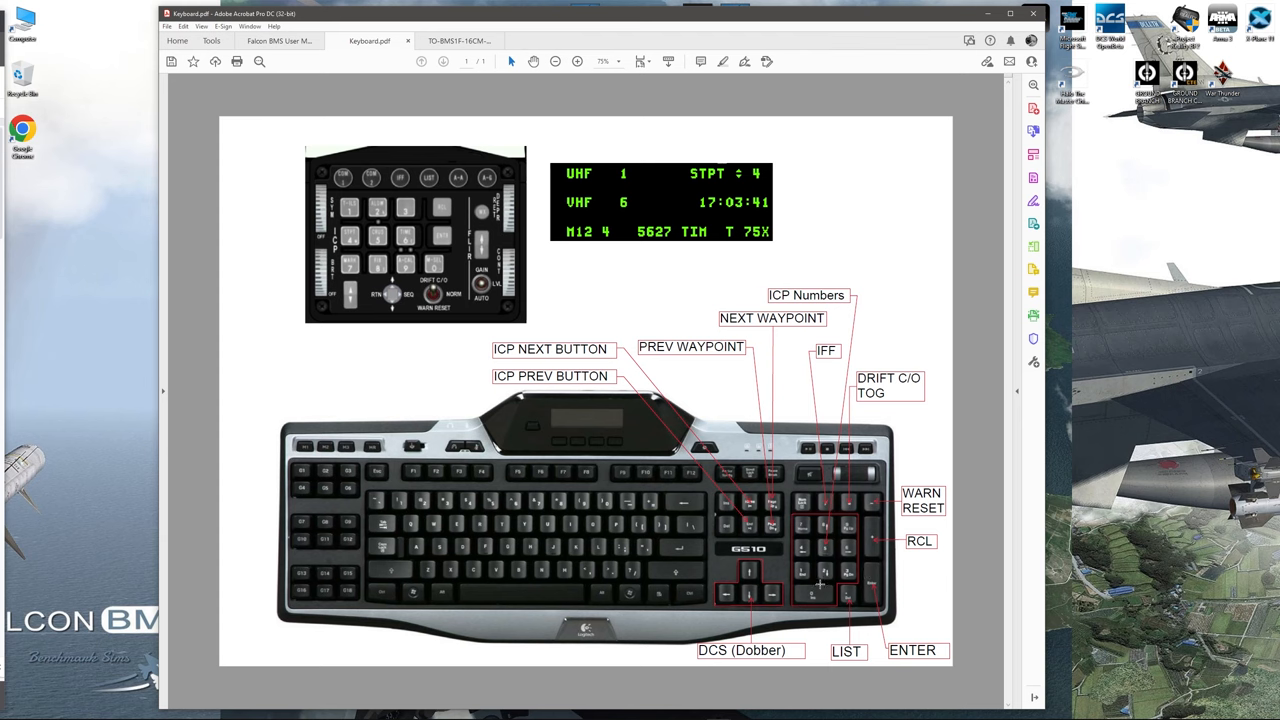
{"action": "mouse_move", "coordinate": [862, 592]}
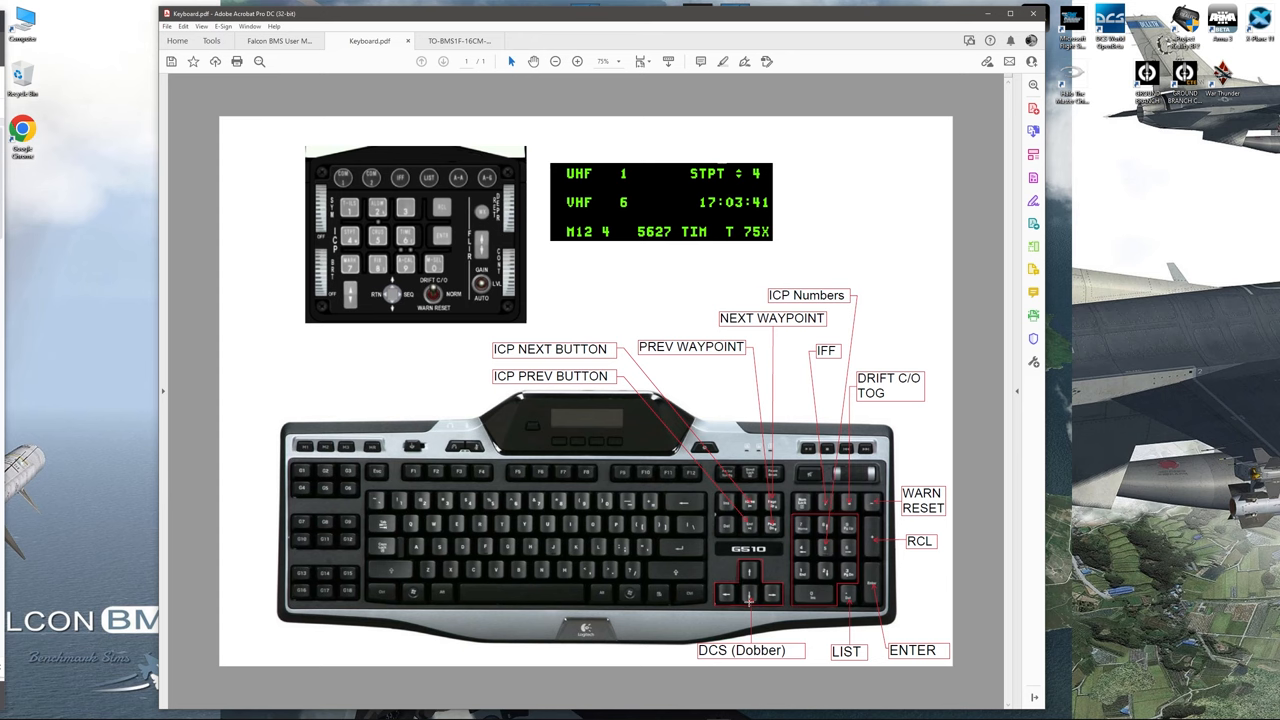
{"action": "mouse_move", "coordinate": [748, 601]}
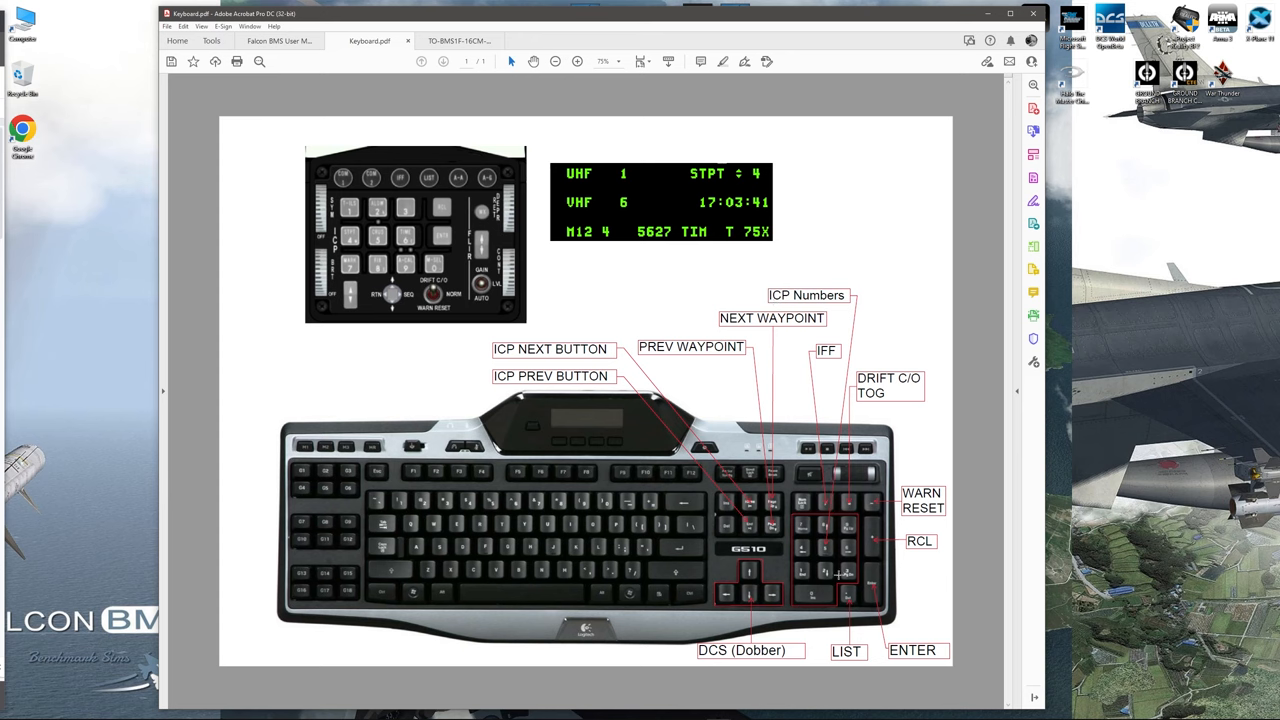
{"action": "mouse_move", "coordinate": [822, 601]}
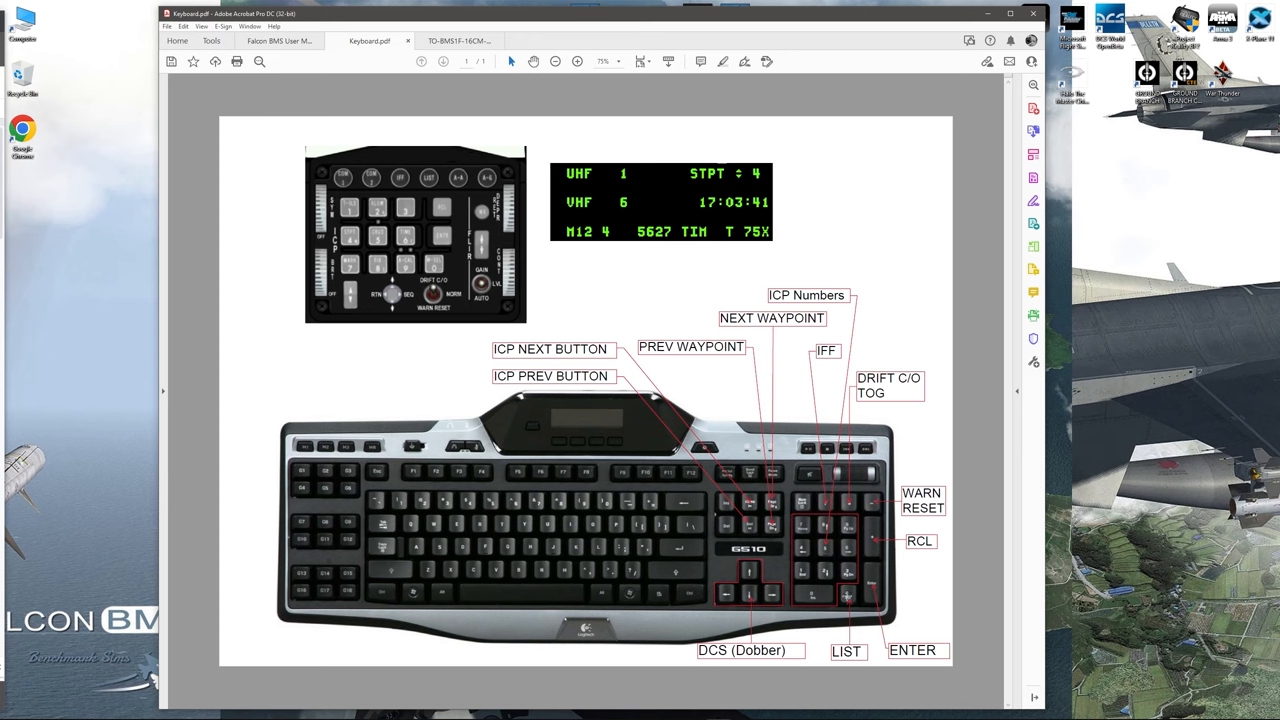
{"action": "mouse_move", "coordinate": [824, 625]}
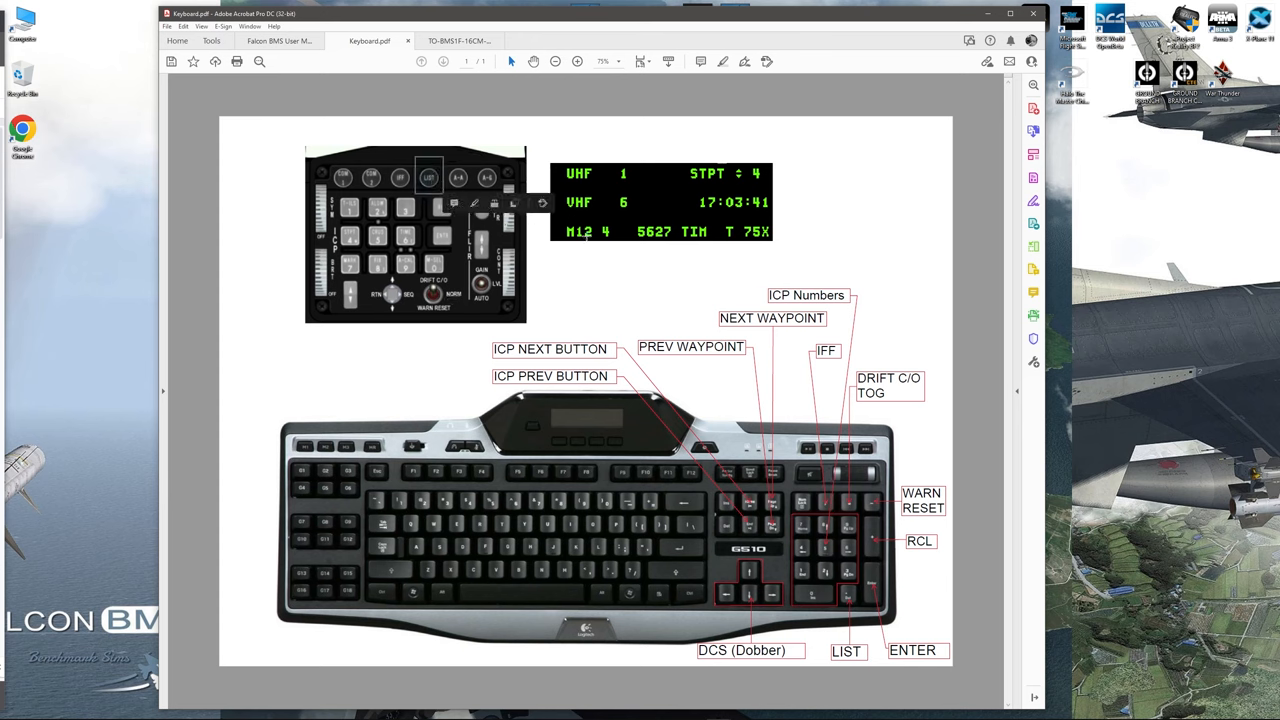
{"action": "left_click", "coordinate": [585, 515]}
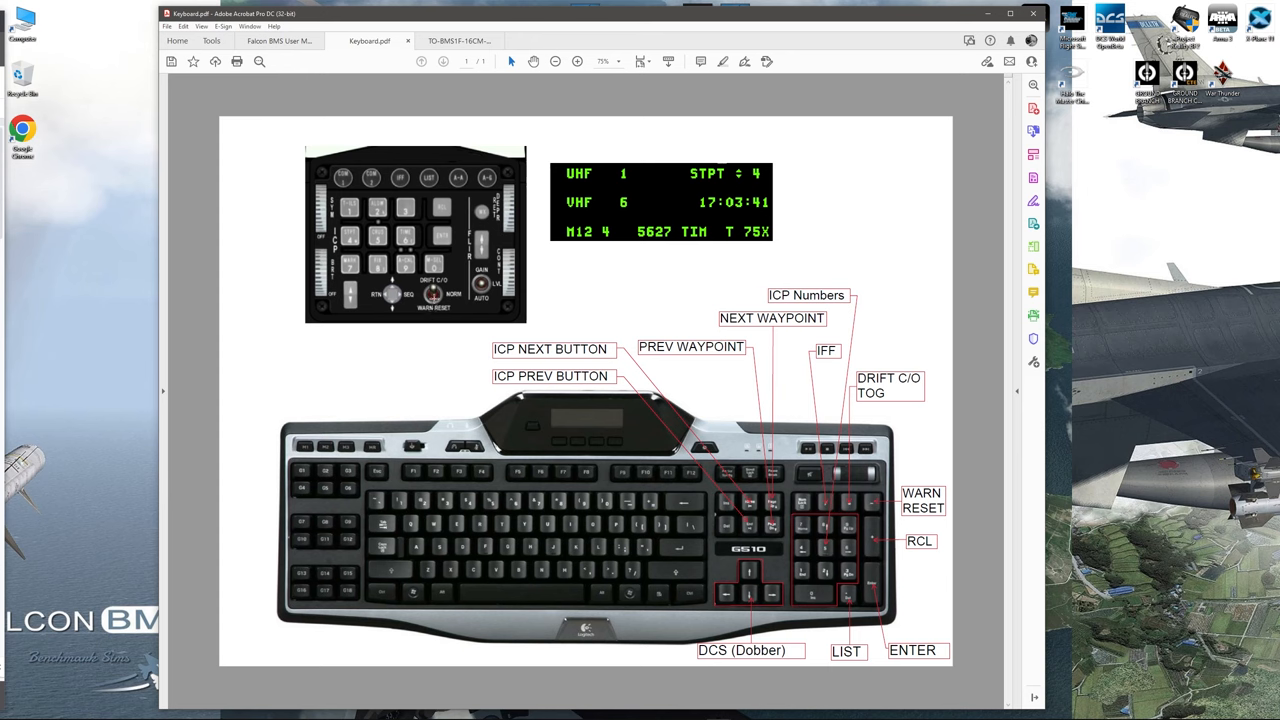
{"action": "mouse_move", "coordinate": [445, 351]}
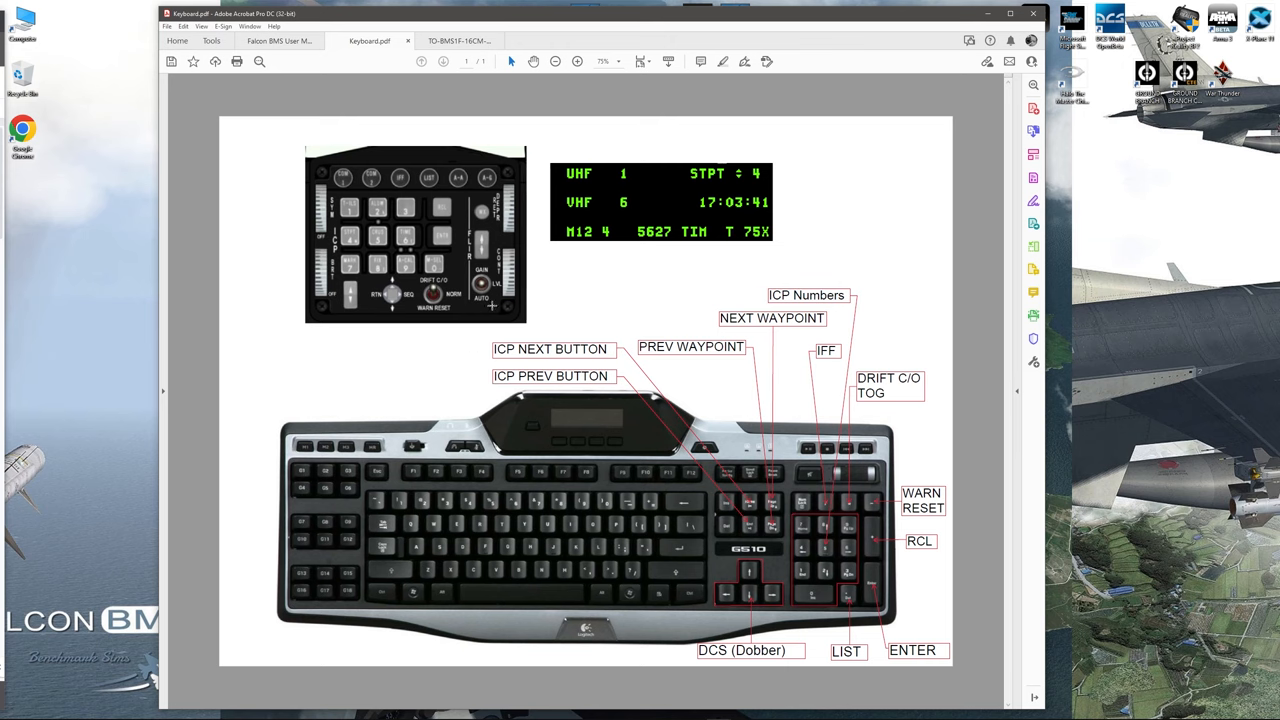
{"action": "mouse_move", "coordinate": [447, 368]}
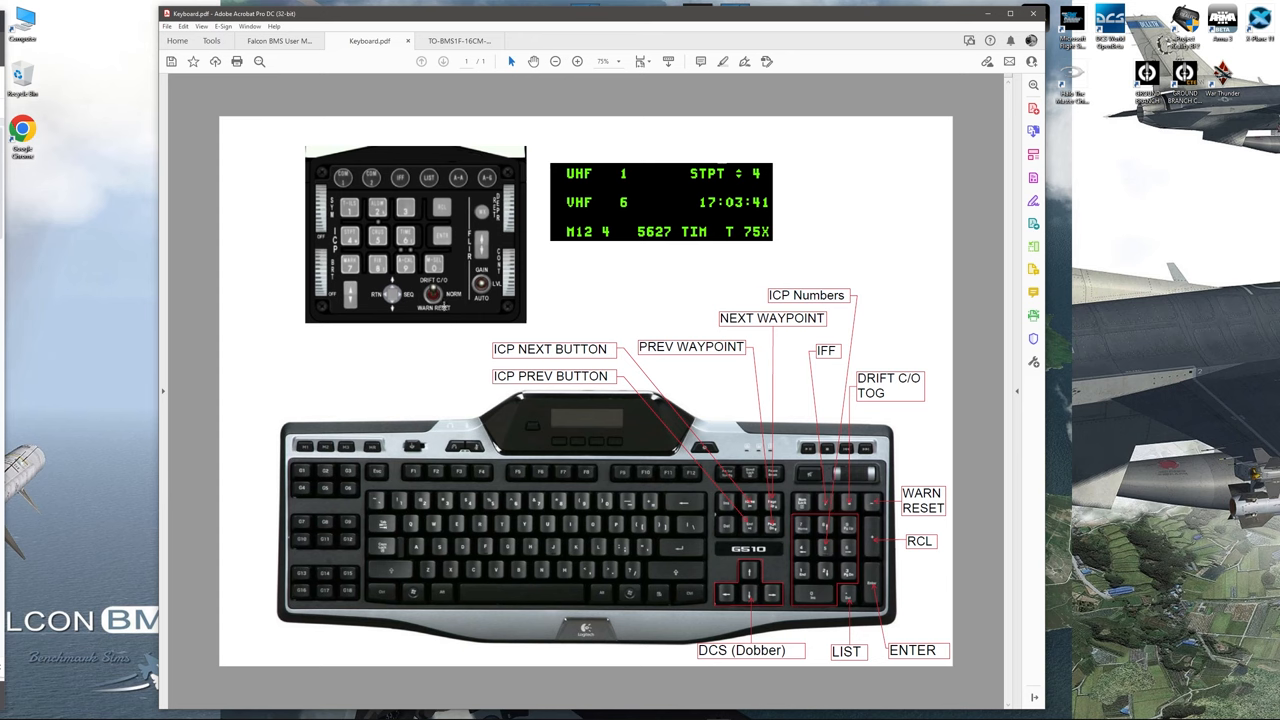
{"action": "mouse_move", "coordinate": [448, 349]}
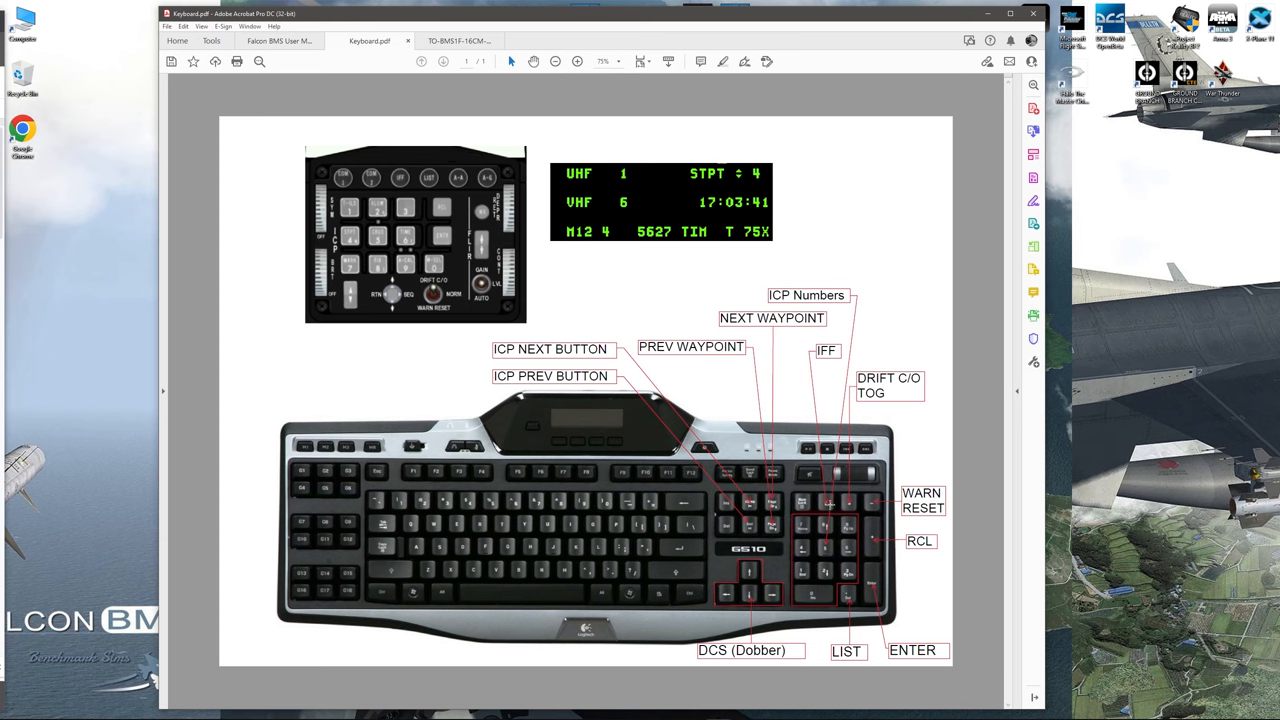
{"action": "mouse_move", "coordinate": [818, 360]}
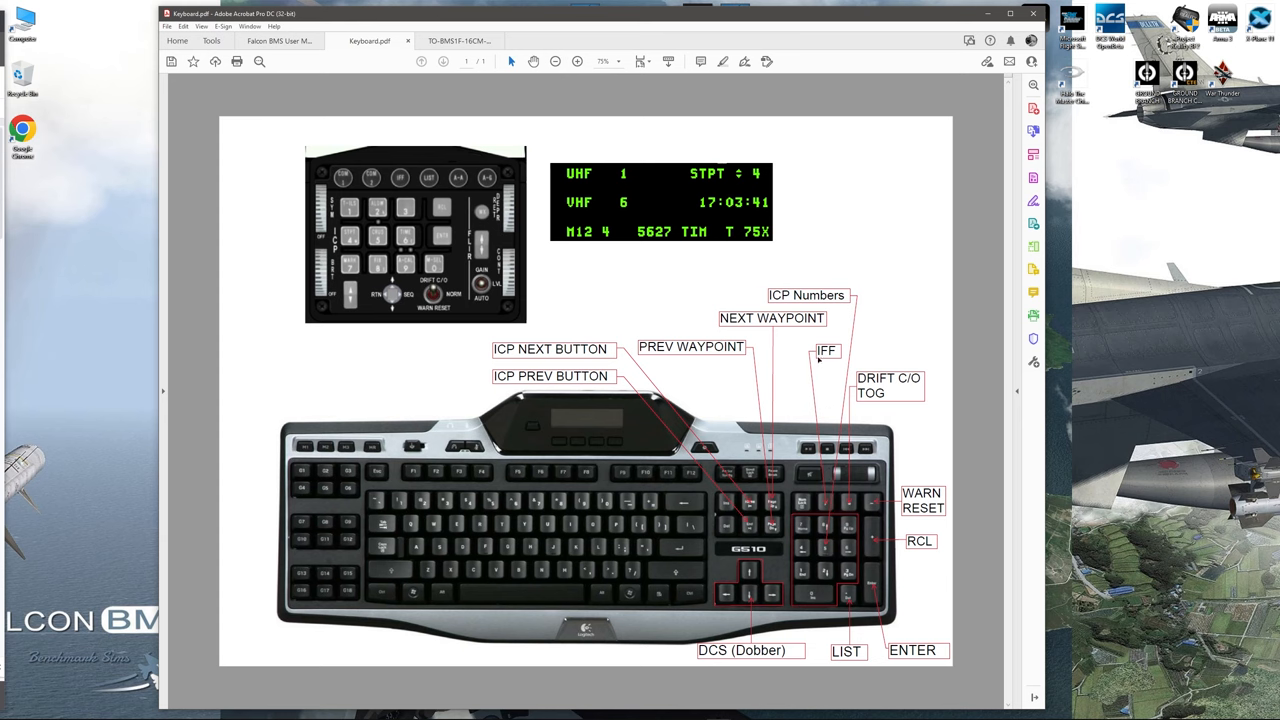
{"action": "mouse_move", "coordinate": [384, 162]}
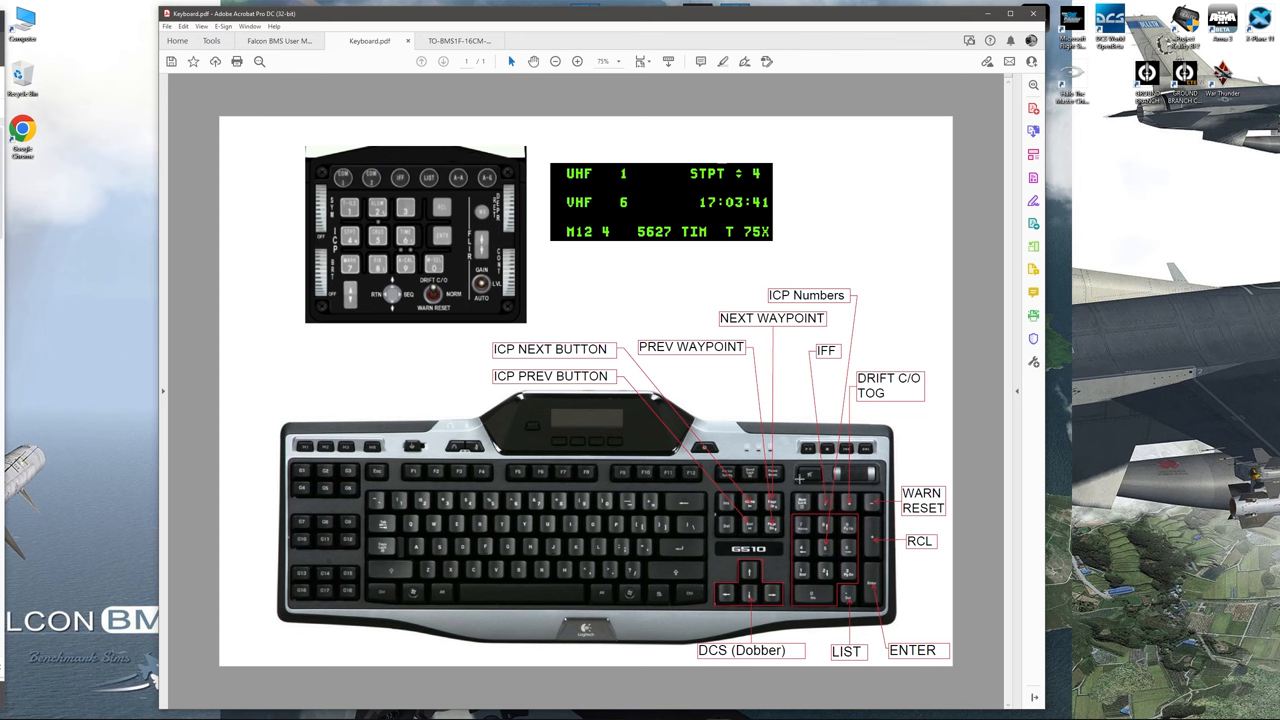
{"action": "mouse_move", "coordinate": [790, 316]}
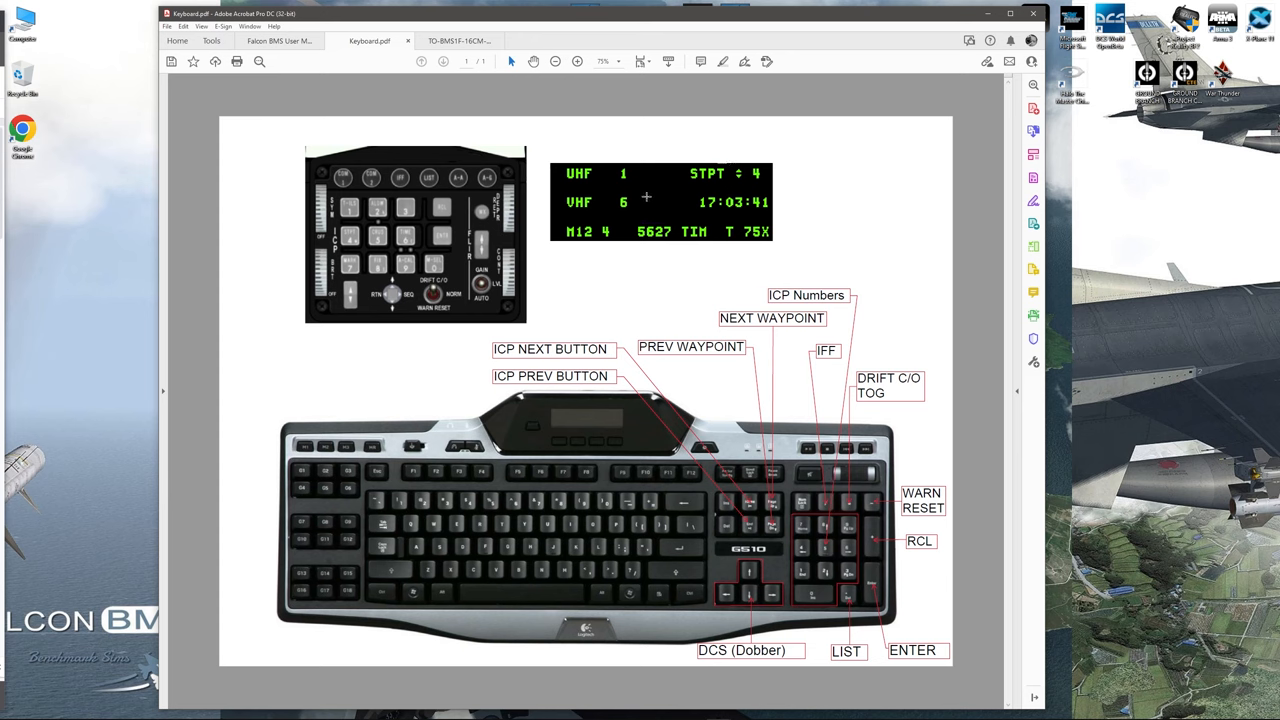
{"action": "mouse_move", "coordinate": [611, 219]}
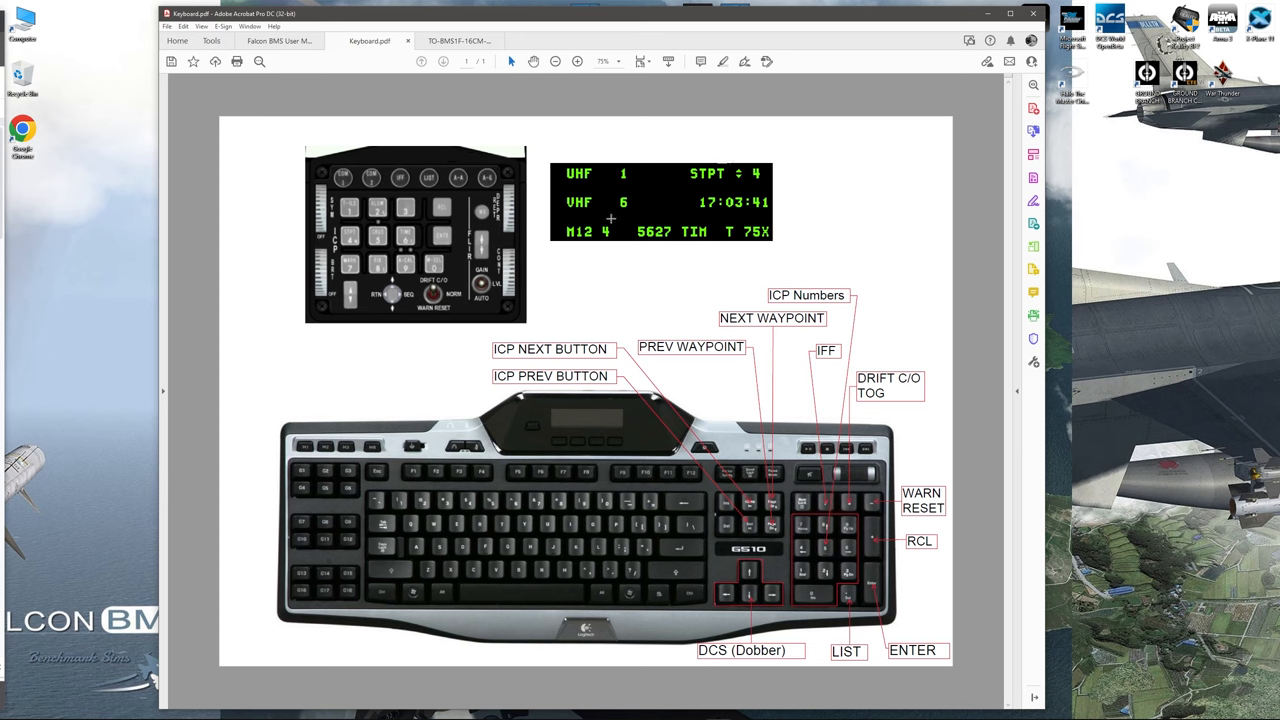
{"action": "mouse_move", "coordinate": [681, 208]}
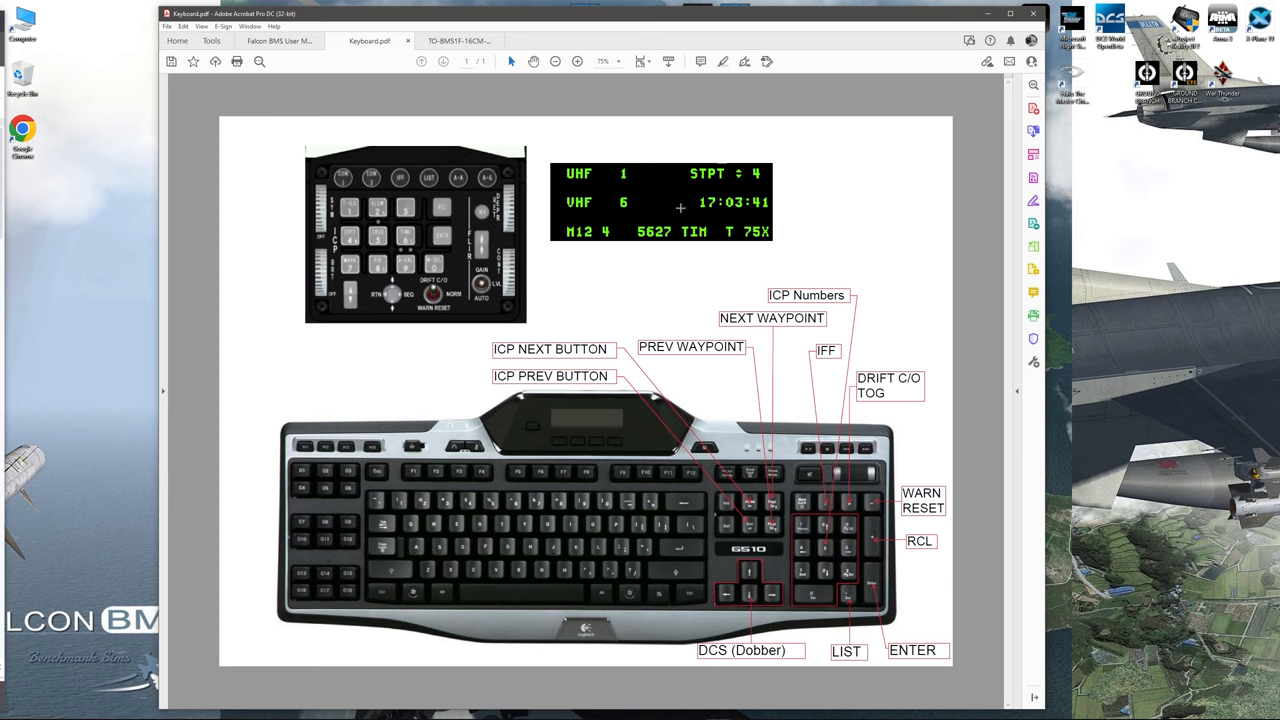
{"action": "mouse_move", "coordinate": [675, 354]}
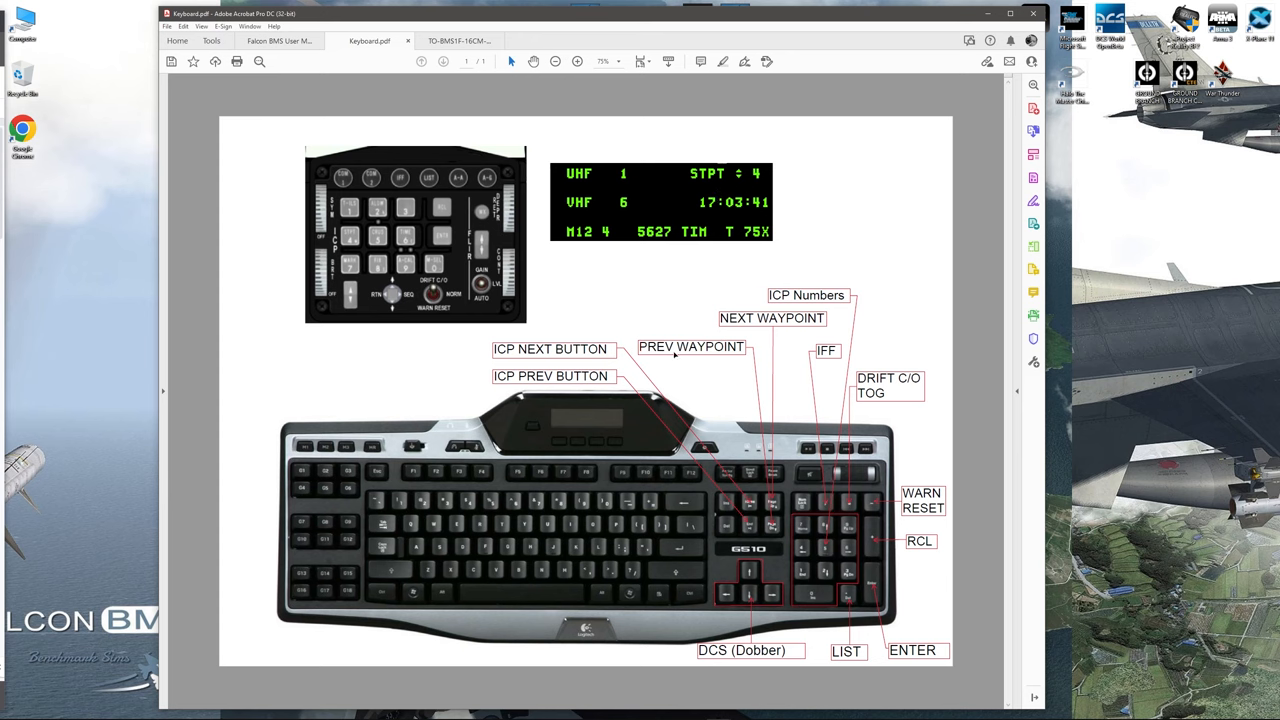
{"action": "mouse_move", "coordinate": [730, 181]}
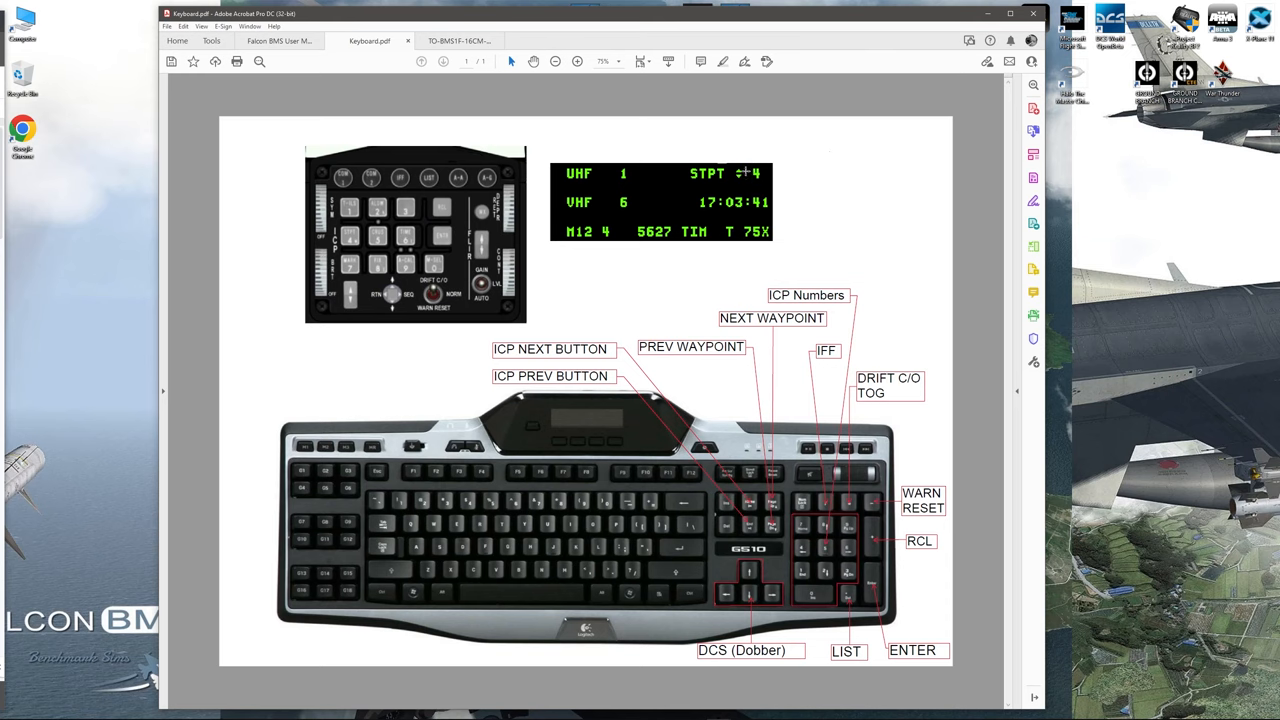
{"action": "mouse_move", "coordinate": [730, 377]}
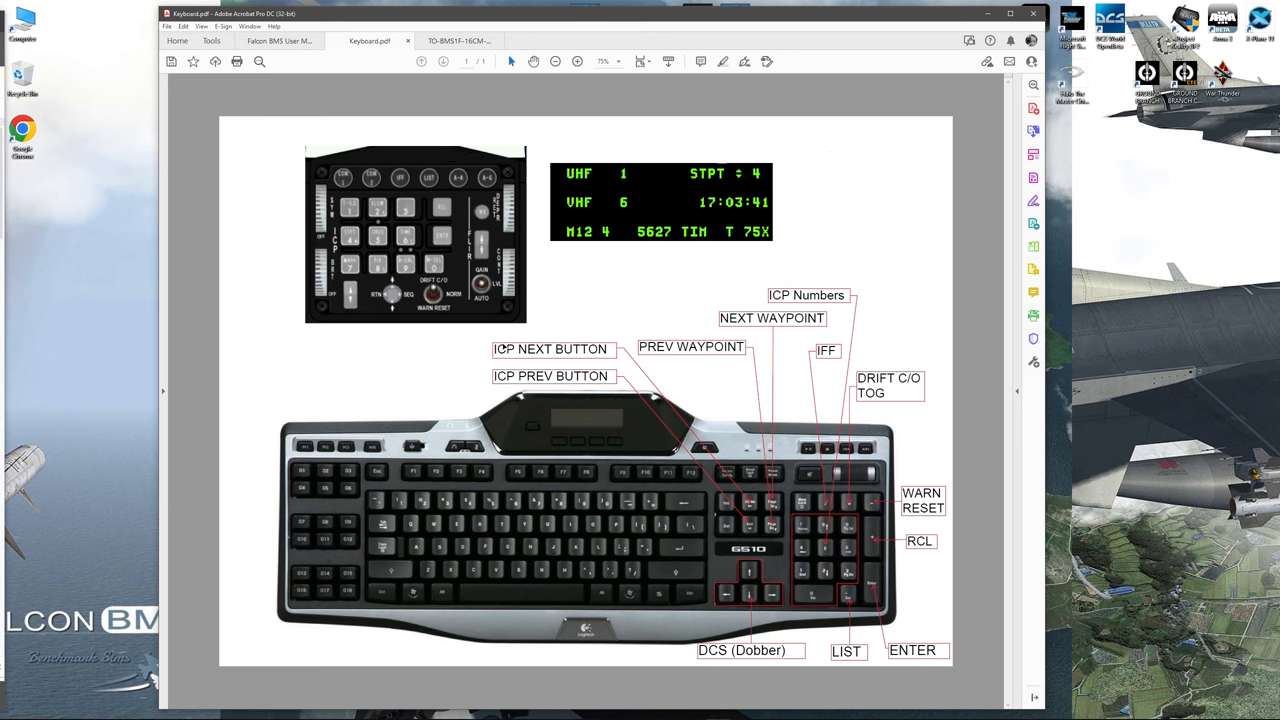
{"action": "mouse_move", "coordinate": [340, 337]}
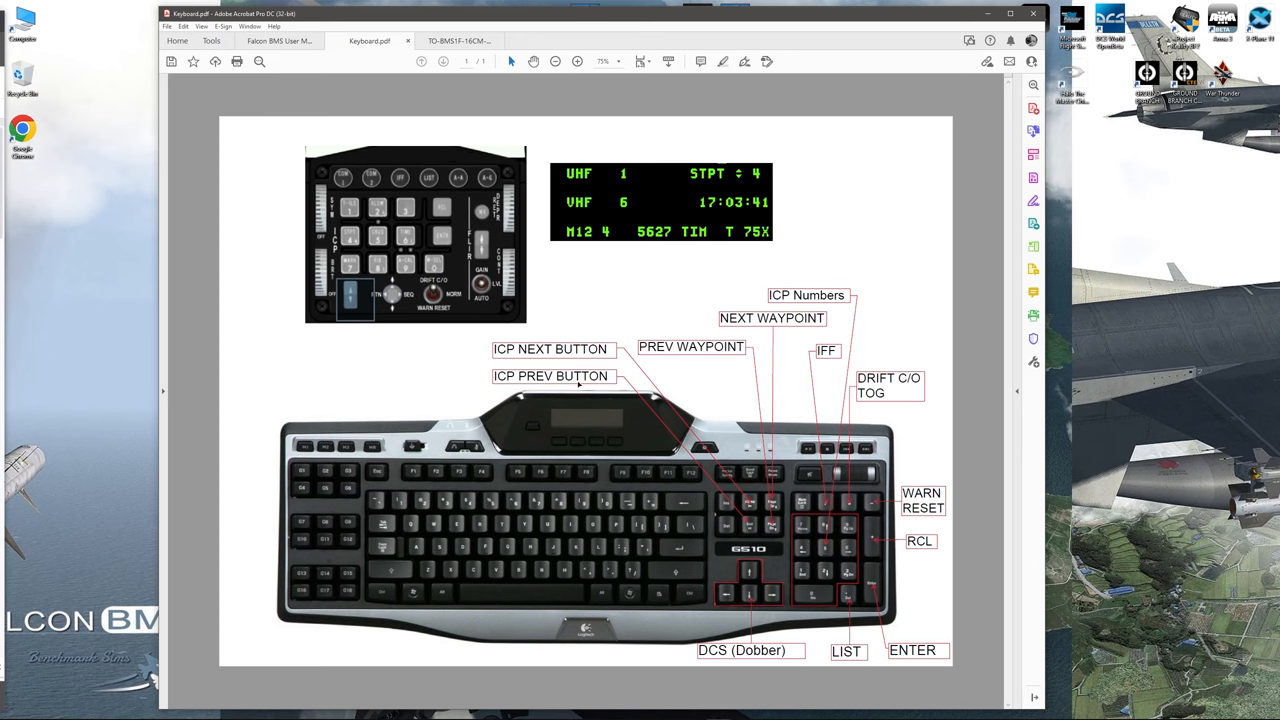
{"action": "mouse_move", "coordinate": [553, 355]}
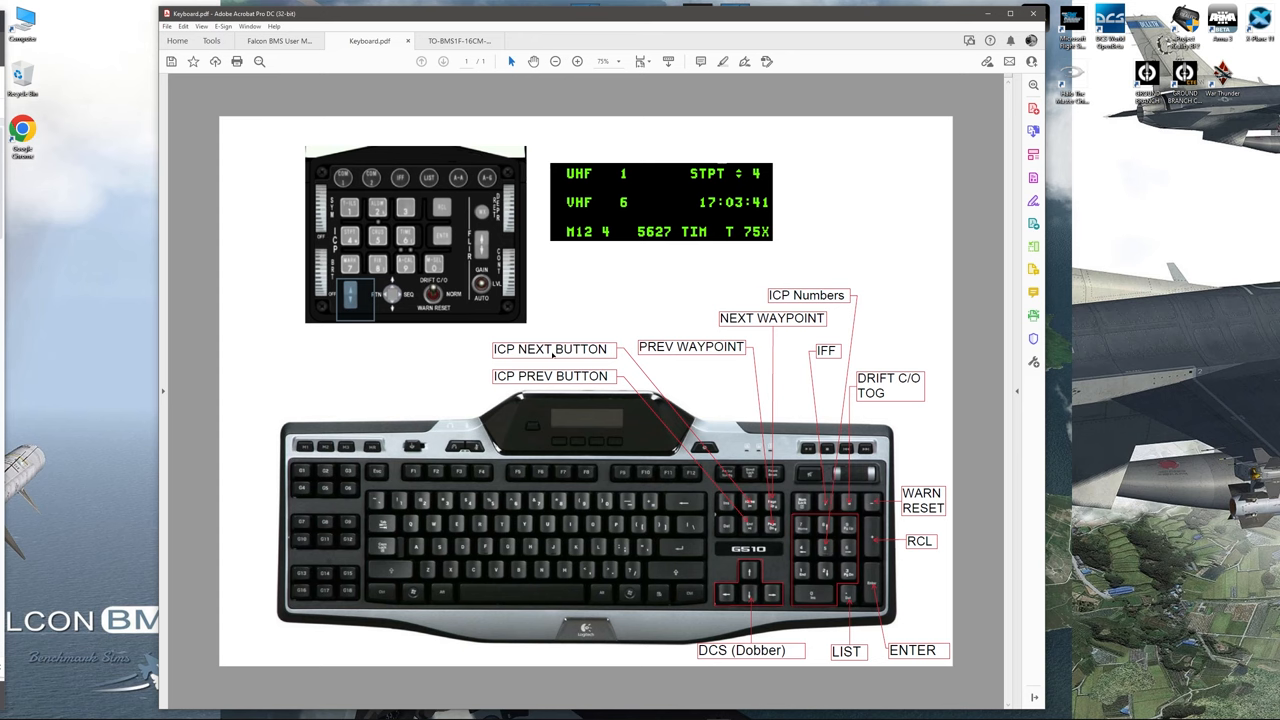
{"action": "mouse_move", "coordinate": [773, 343]}
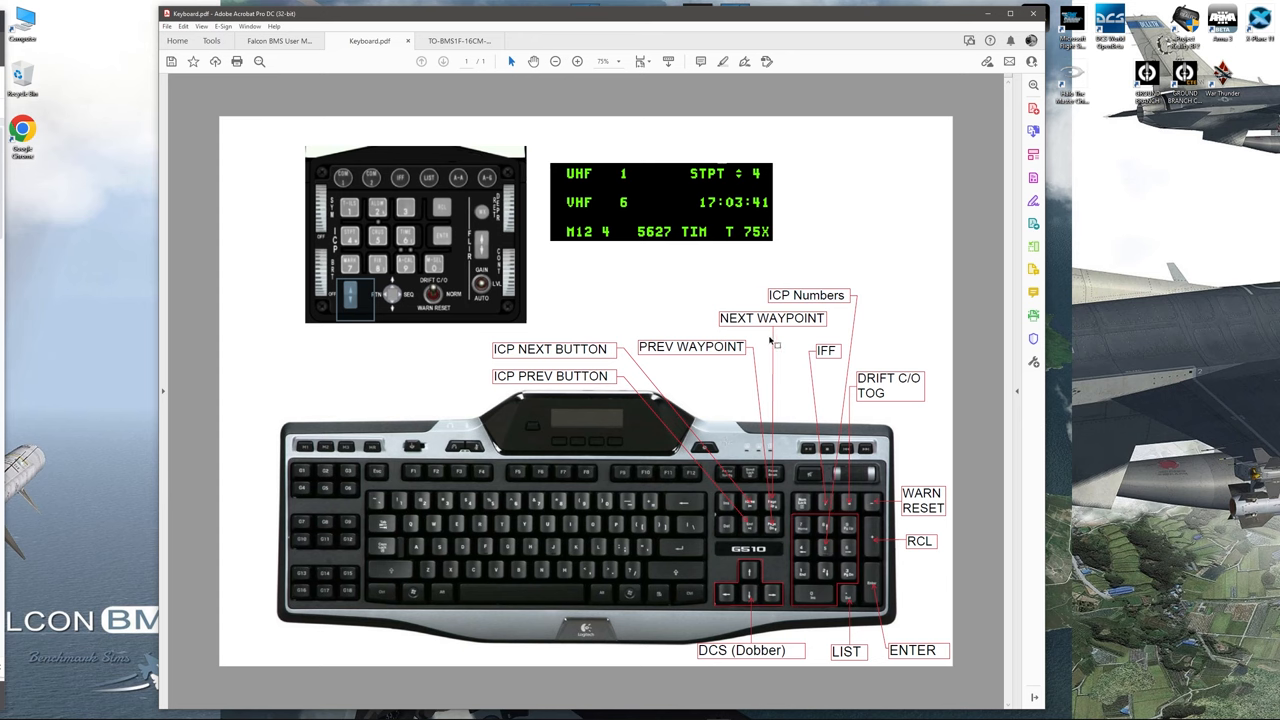
{"action": "mouse_move", "coordinate": [715, 351]}
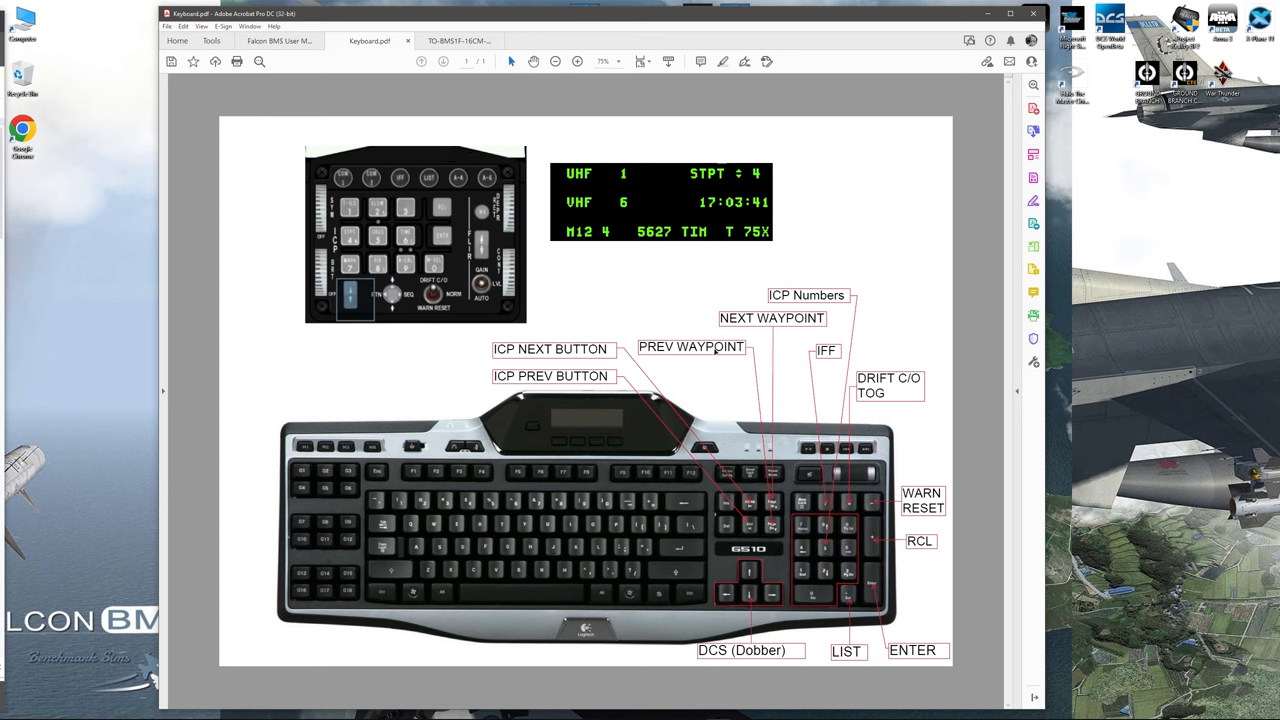